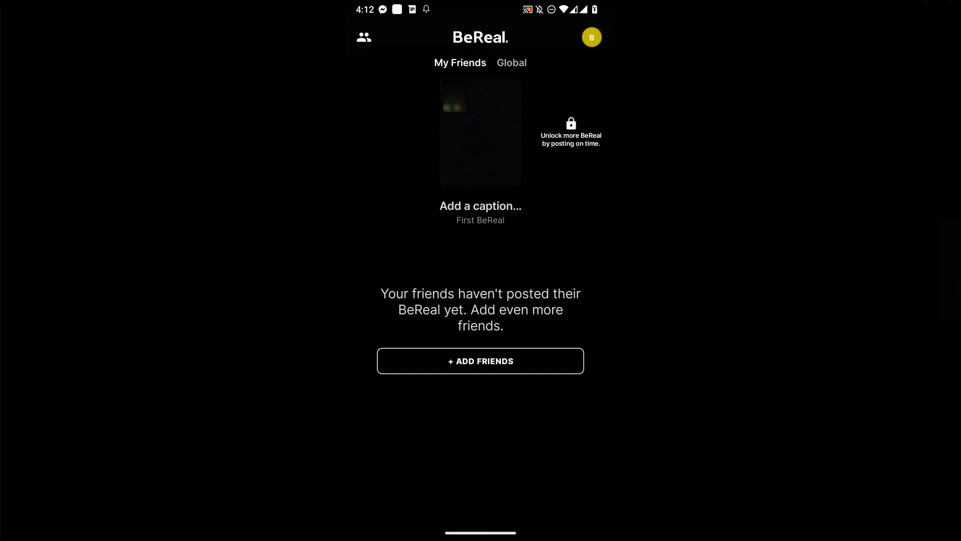
- Open your profile from the home feed avatar, then its three-dot menu to reach Settings
click(590, 37)
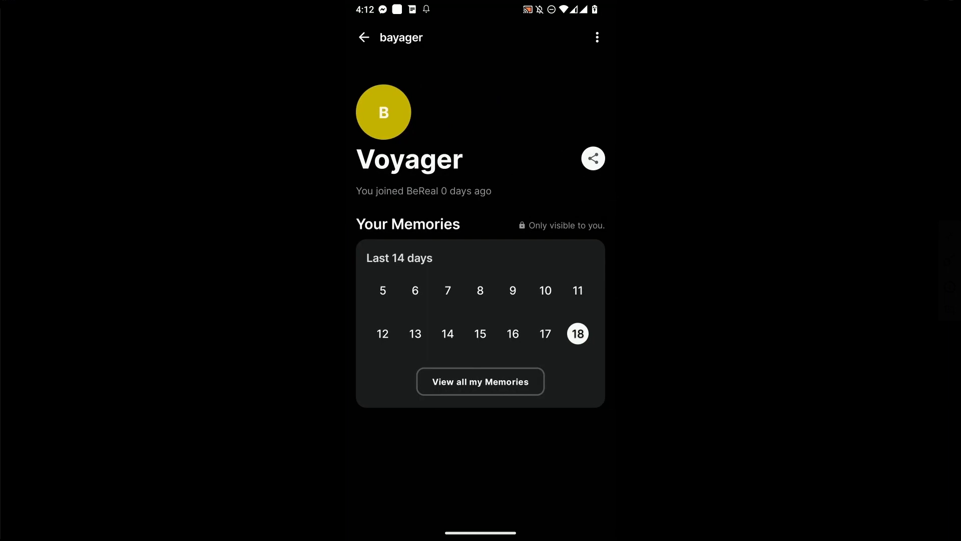
click(576, 333)
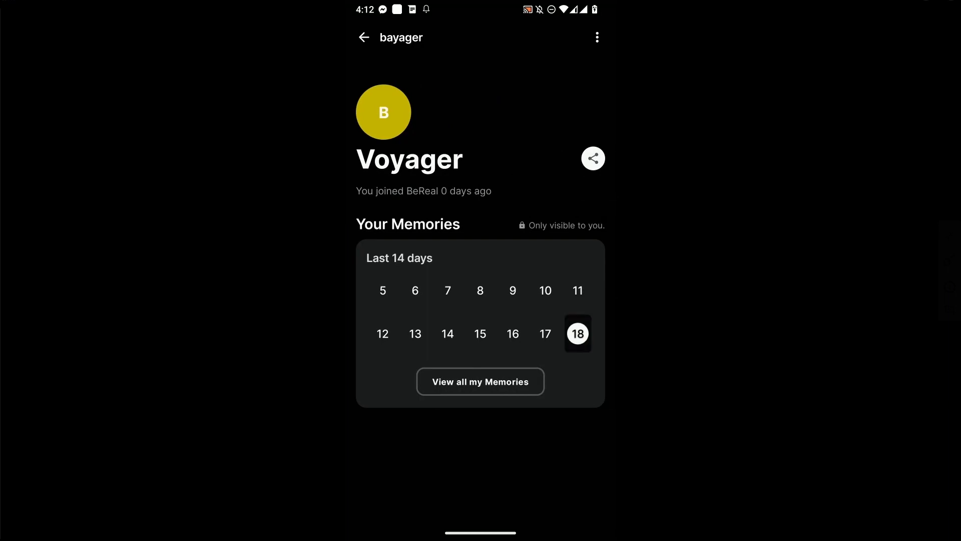
click(596, 36)
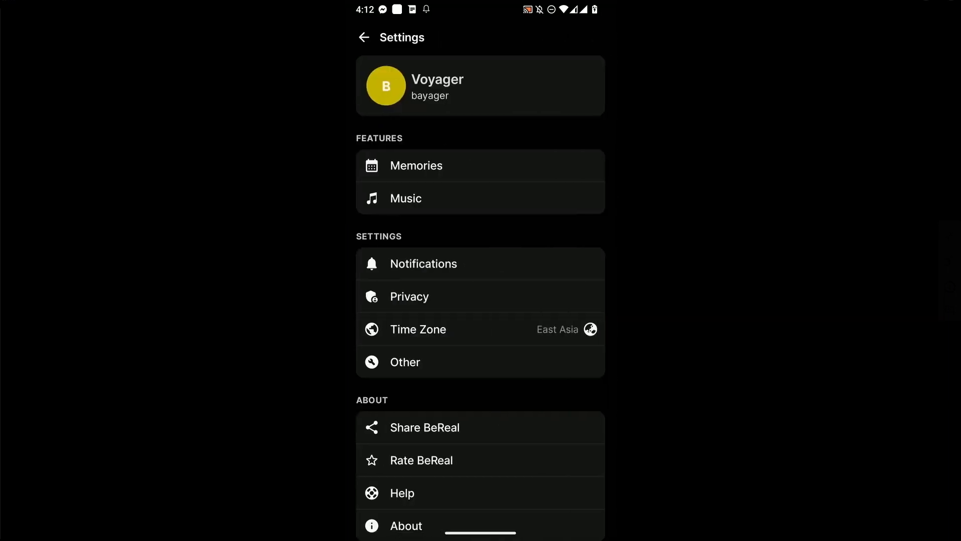